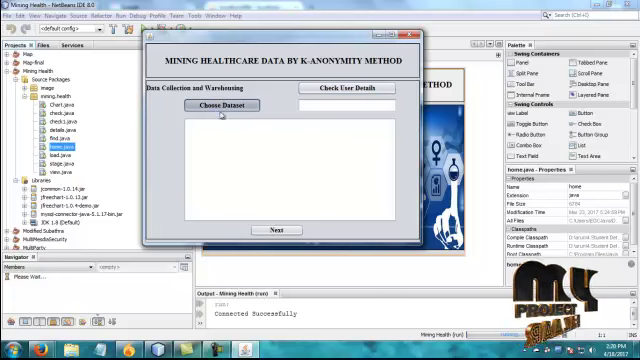
Step: Load the diabetic dataset file with Choose Dataset to show the collected records table
left_click(228, 106)
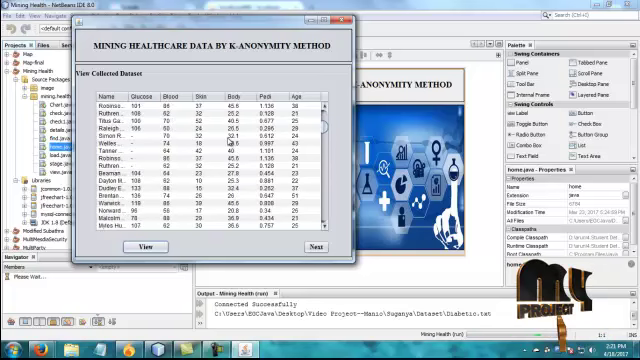
Step: Scroll down through the collected diabetic dataset records
scroll("down", 3)
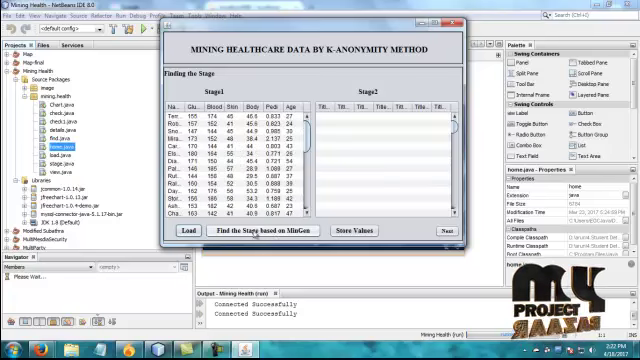
Step: Split the records into stages using MinGen and continue to the stage details
left_click(257, 231)
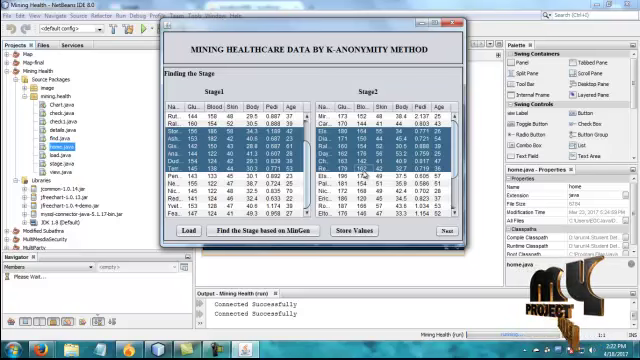
left_click(345, 231)
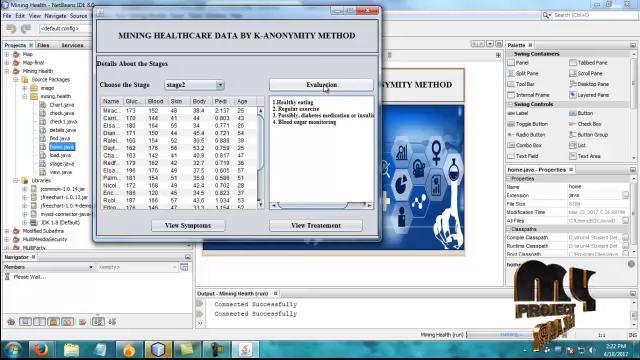
Step: Show the Evaluation advice for the selected stage2 records
left_click(314, 82)
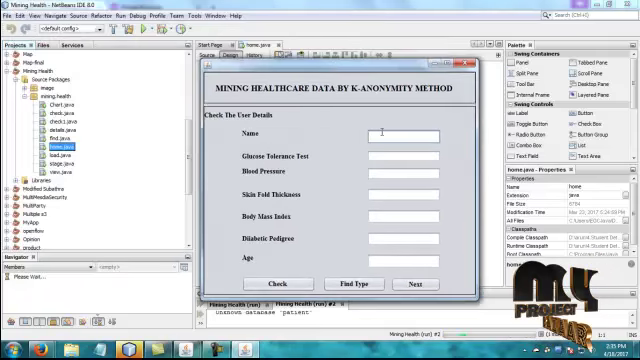
Step: Enter name A, glucose 175, blood pressure 156, 48, pedigree 36 and age 45
type("Arsh")
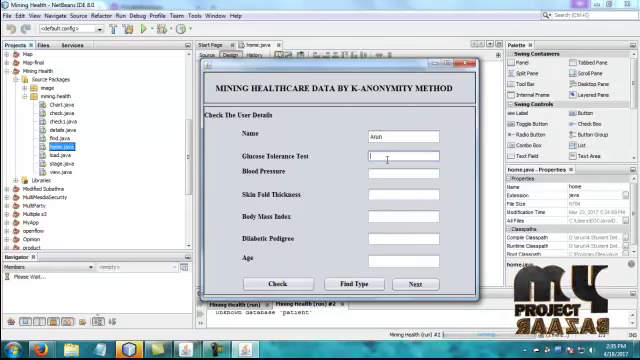
type("175")
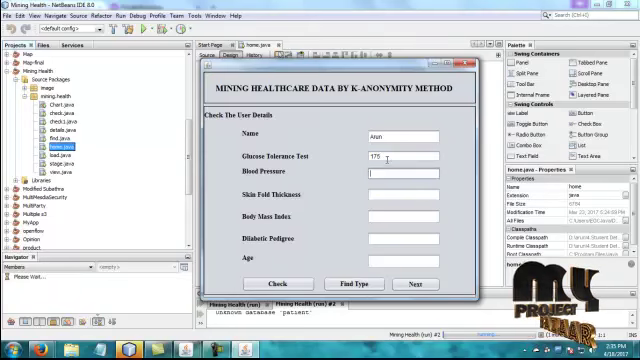
type("156")
left_click(403, 195)
type("45")
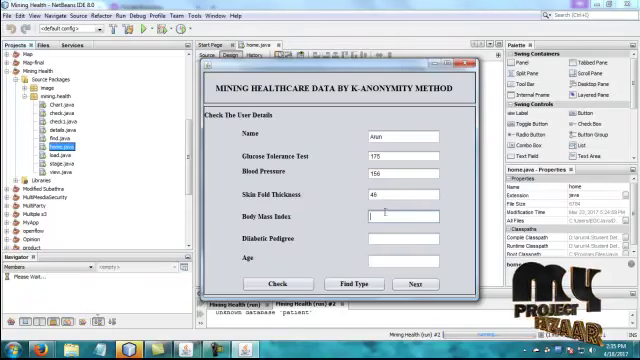
type("48")
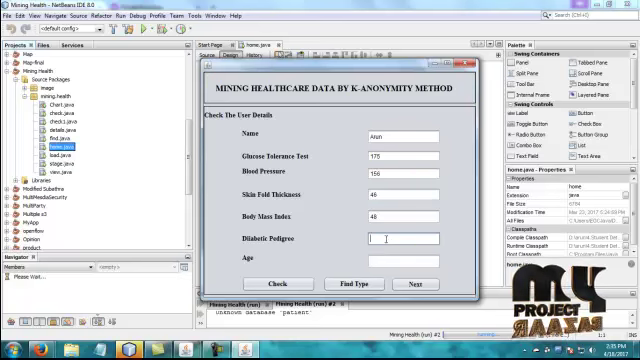
type("36")
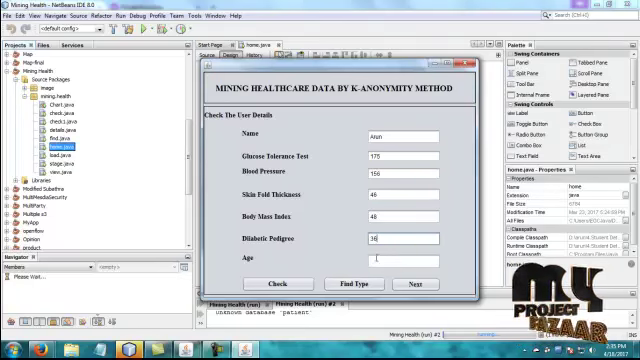
type("45")
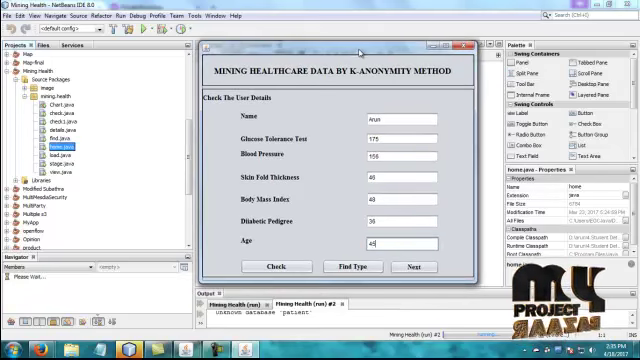
Step: Find the diabetes type for the entered details and display its symptoms and treatment
left_click(263, 266)
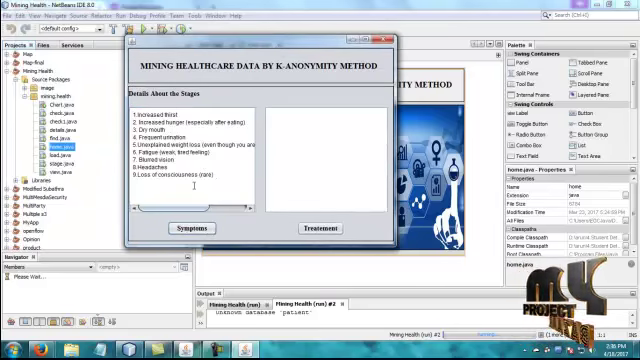
left_click(315, 229)
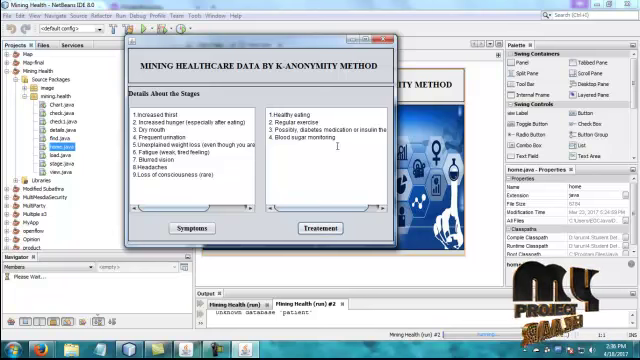